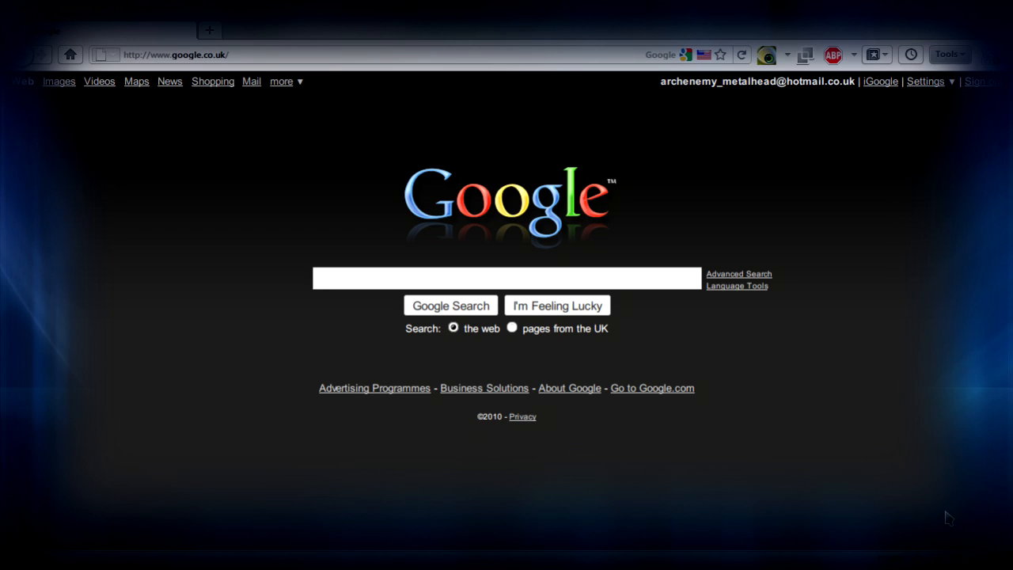
pyautogui.moveTo(512, 141)
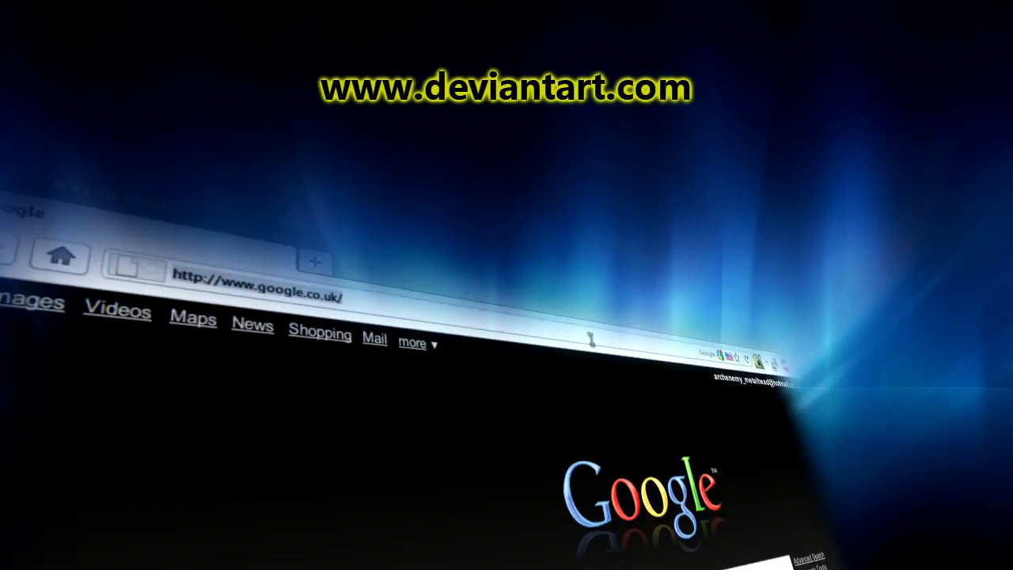
# Navigate to deviantart.com from the Chrome address bar
pyautogui.write('deviantart.c')
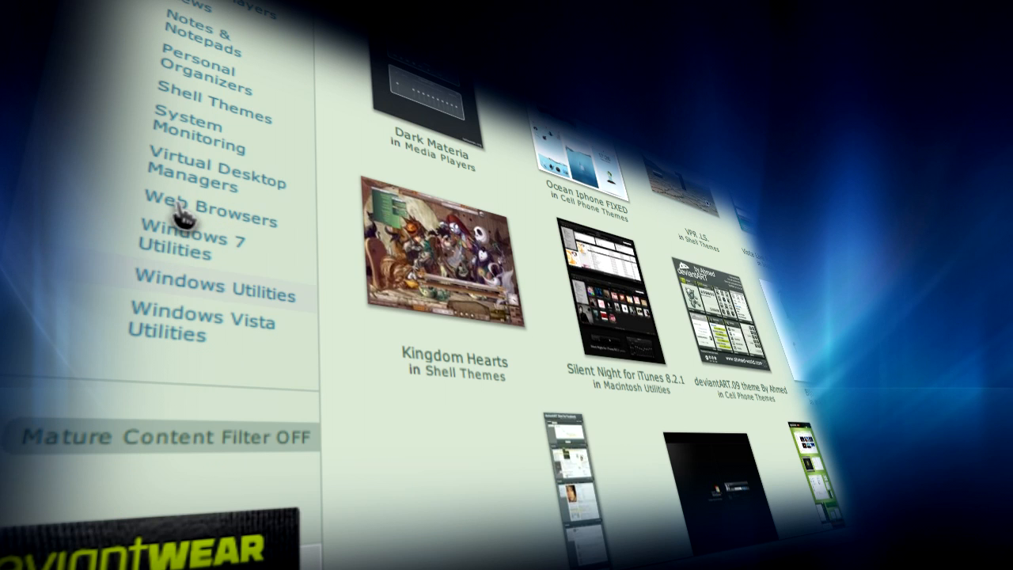
# Narrow the Customization listing to Windows 7 Utilities, then Visual Styles 7
pyautogui.click(196, 230)
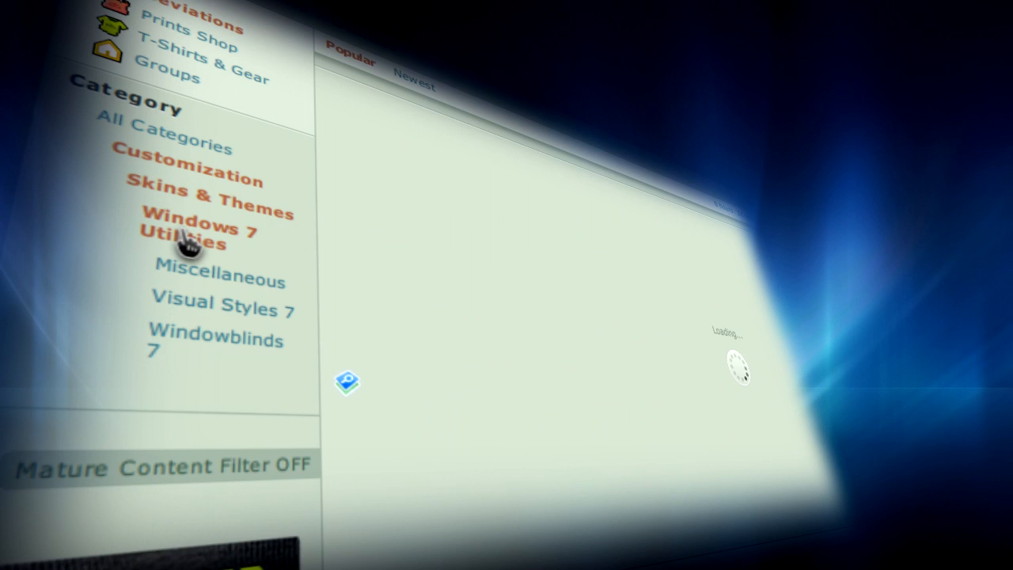
pyautogui.click(200, 230)
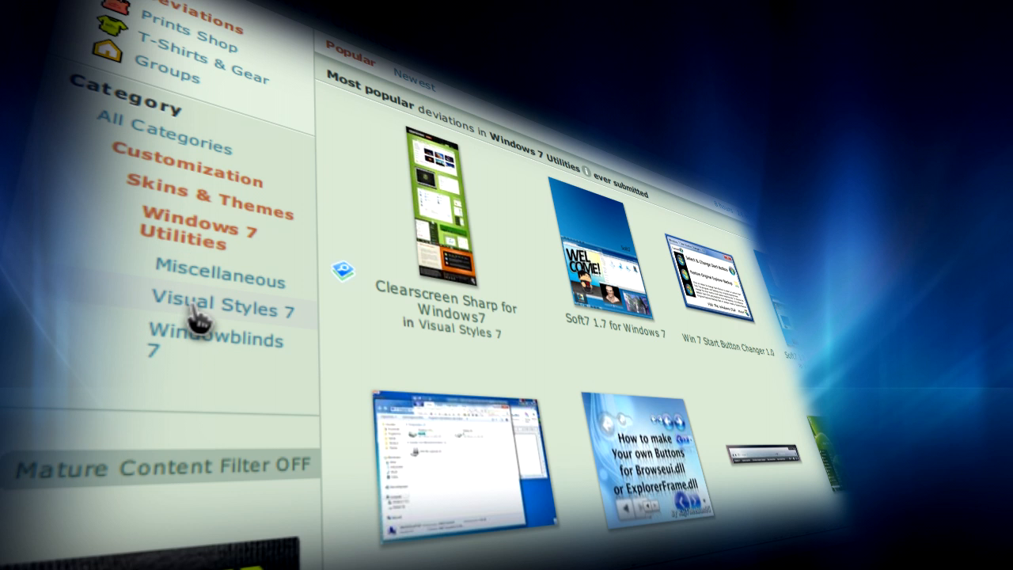
pyautogui.click(213, 307)
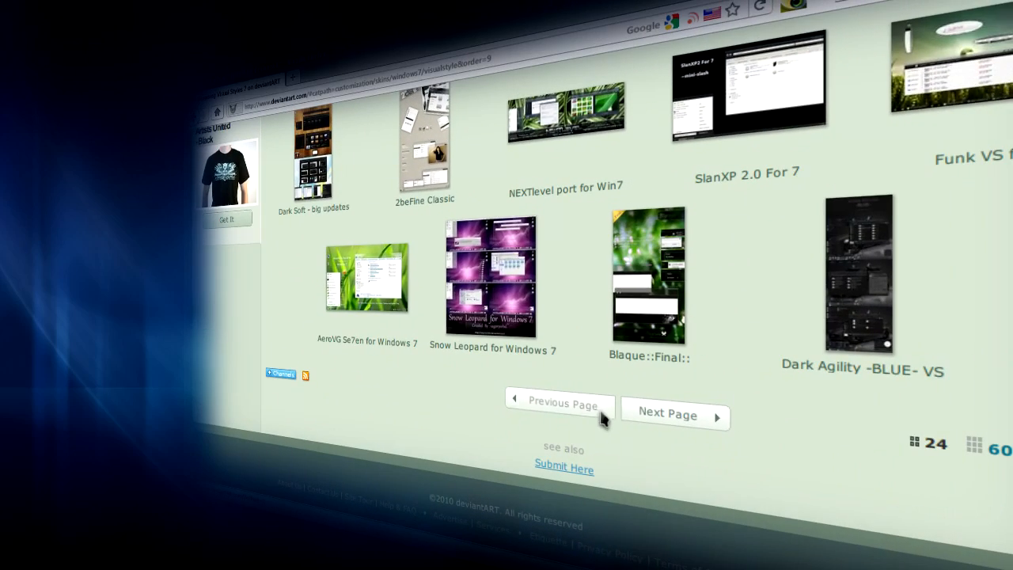
# Move to the next gallery page, download the nautiKK visual style and dismiss the save prompt
pyautogui.click(668, 415)
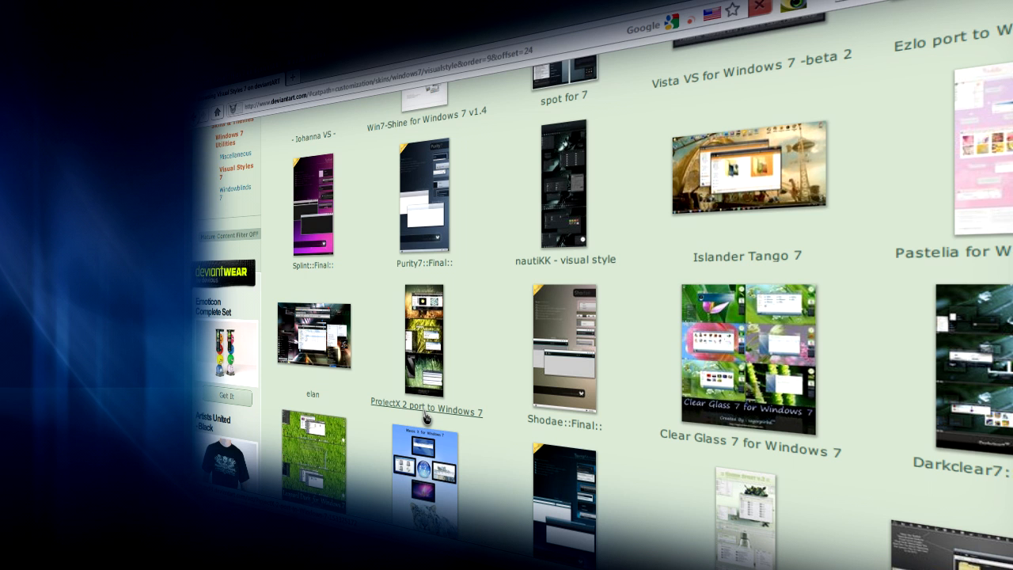
pyautogui.moveTo(560, 184)
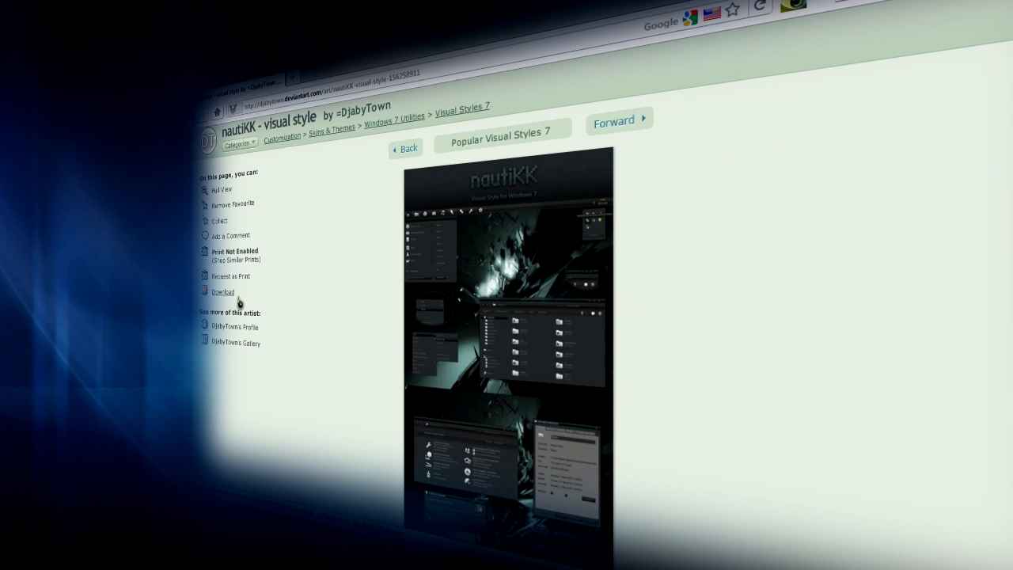
pyautogui.click(222, 291)
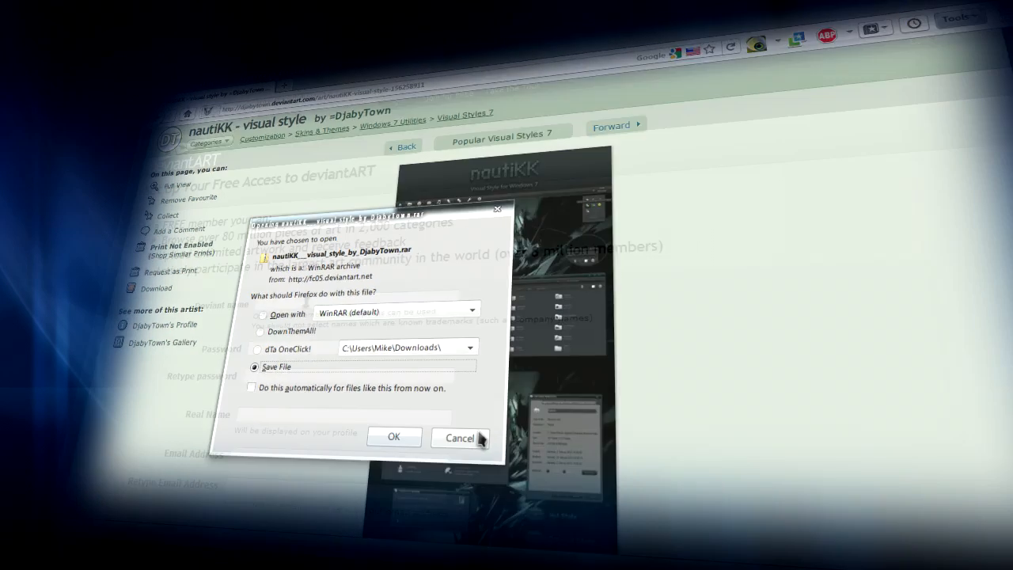
pyautogui.click(459, 437)
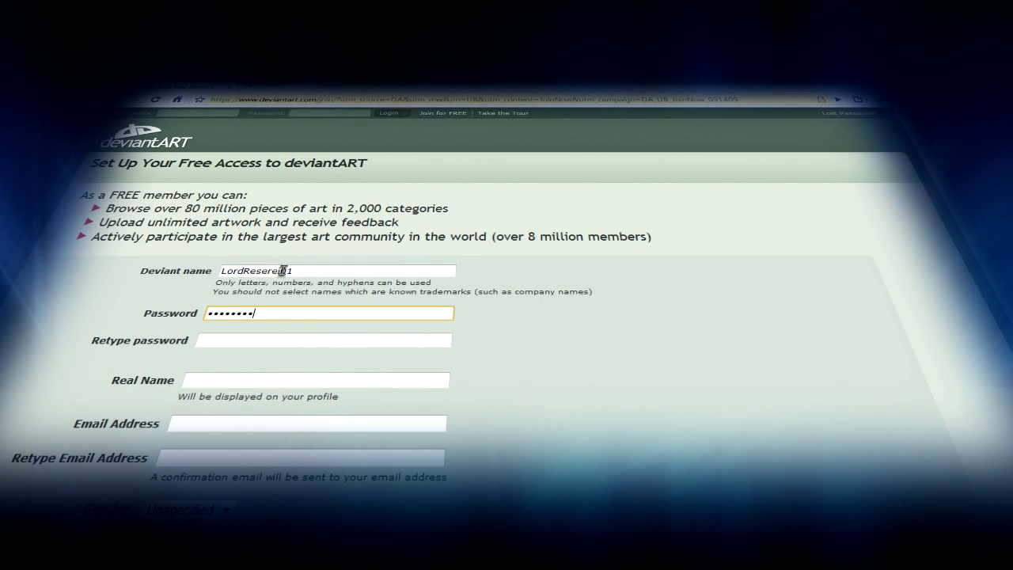
pyautogui.write('D')
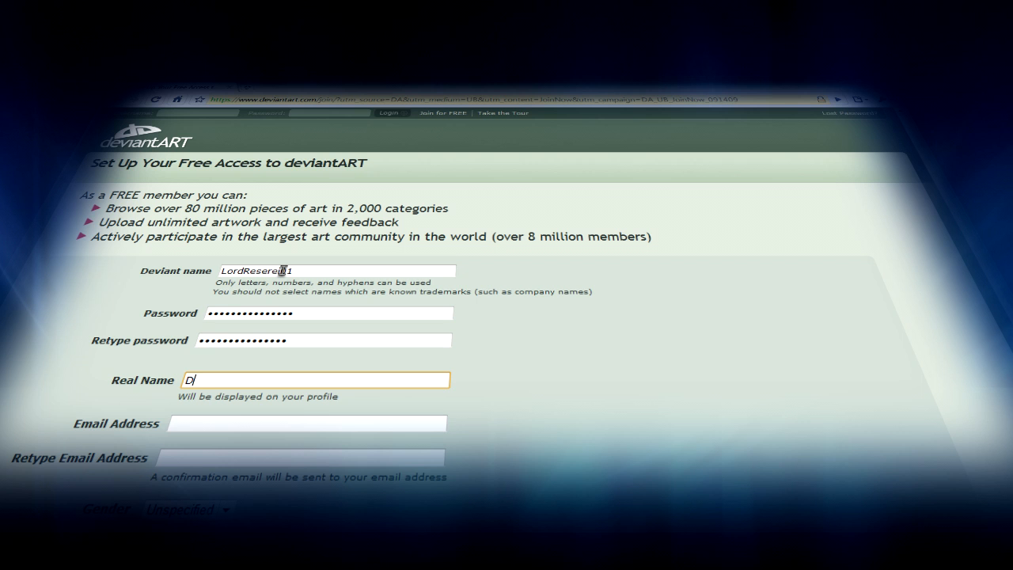
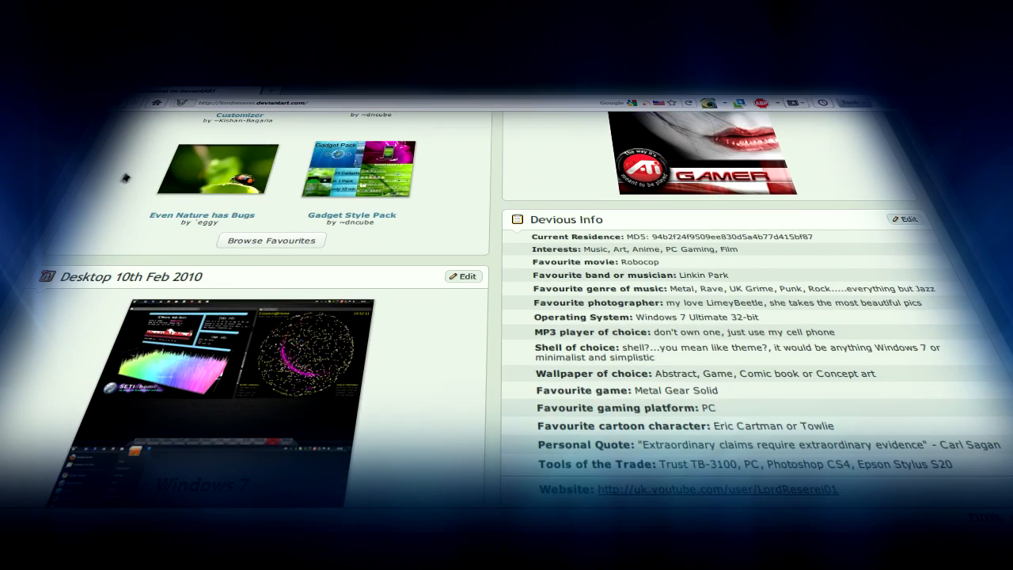
# Browse the member's Favourites gallery down to the page numbers
pyautogui.click(270, 240)
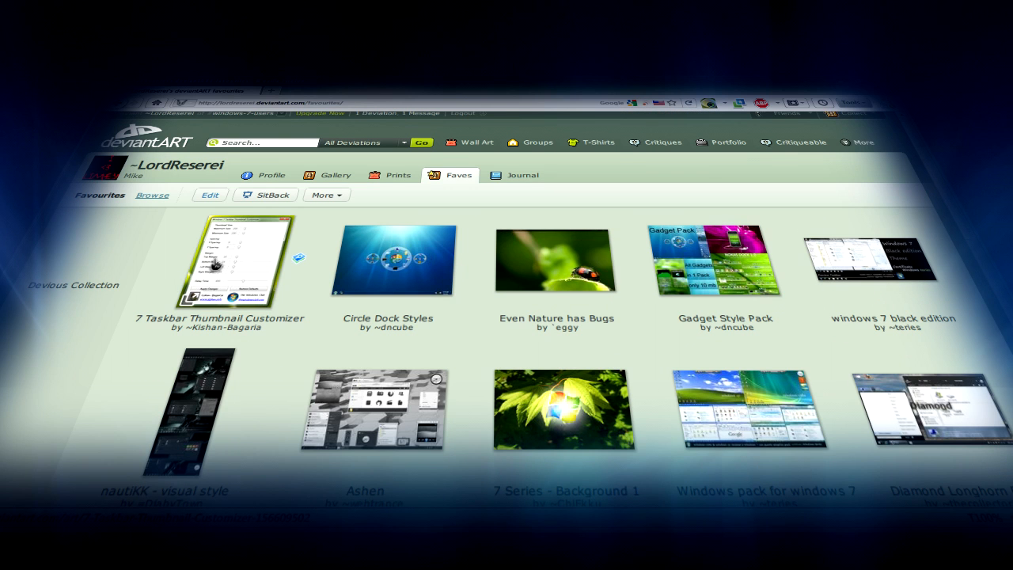
pyautogui.scroll(-3)
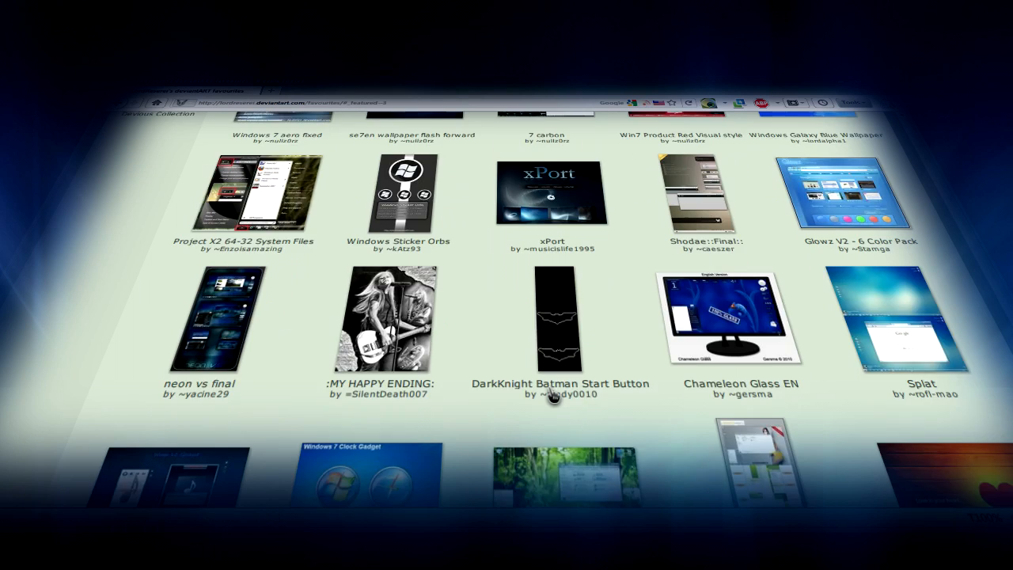
pyautogui.scroll(-3)
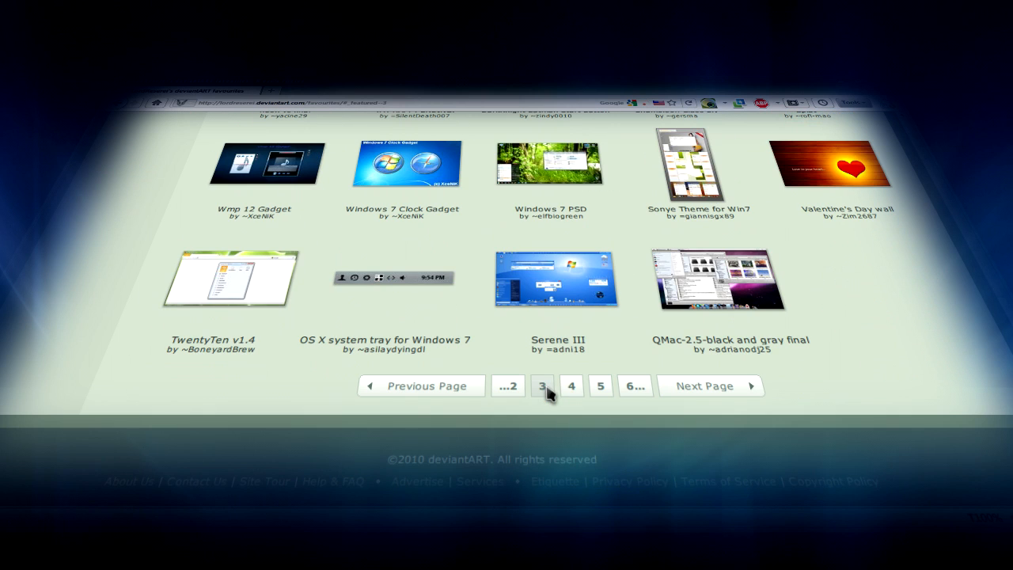
pyautogui.moveTo(510, 431)
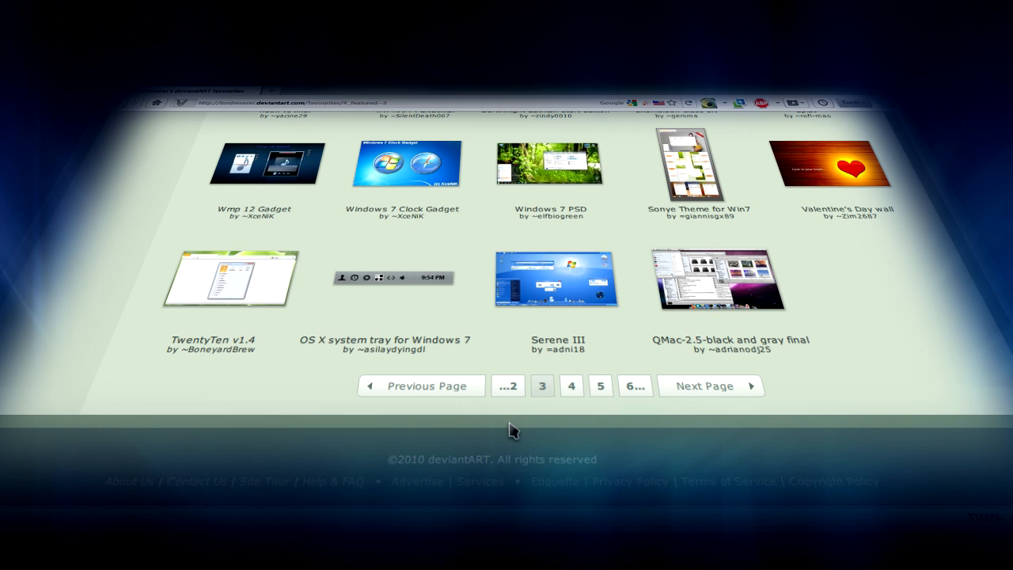